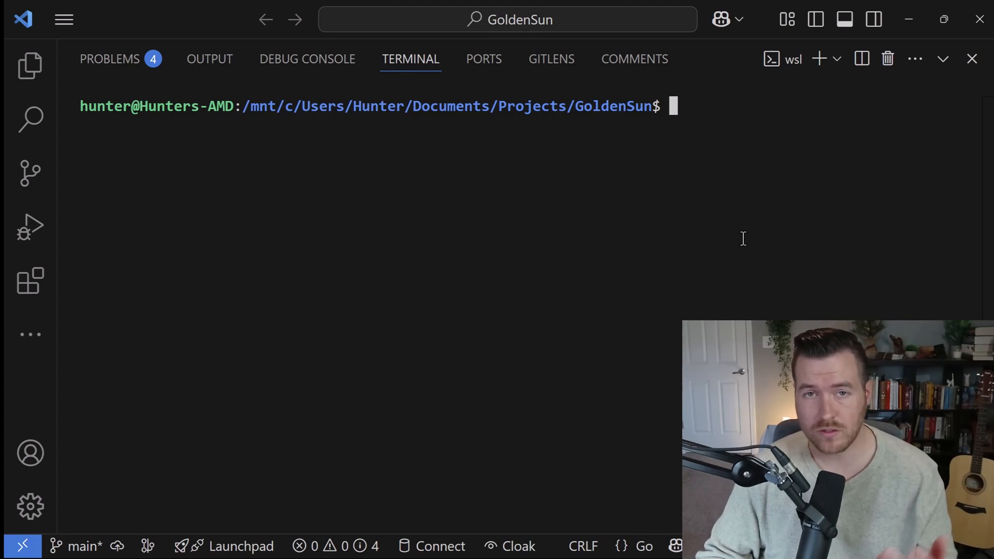
Launch claude in the terminal and begin the /logout slash command.
text(claud)
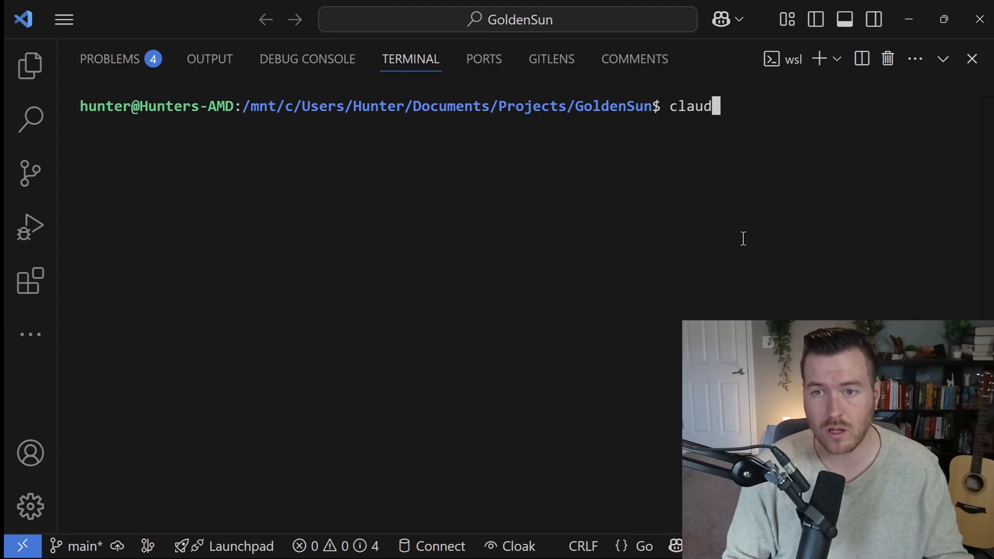
key(Return)
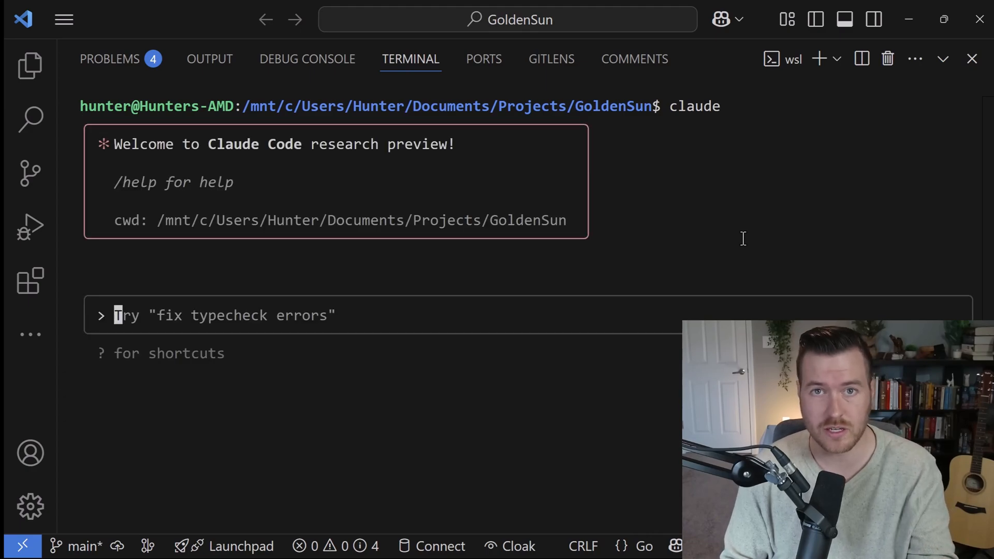
text(/)
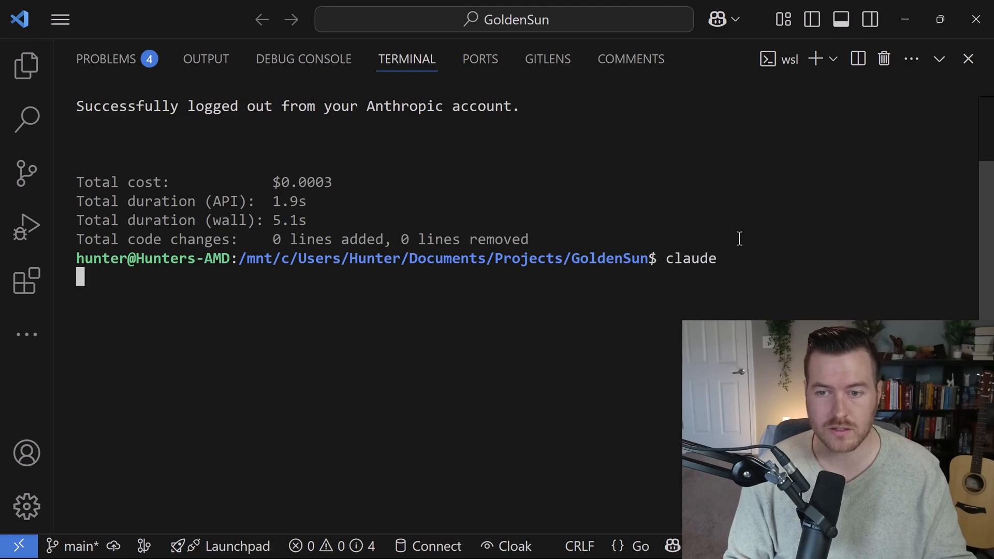
Relaunch claude and allow the sign-in link to open in the browser.
key(Return)
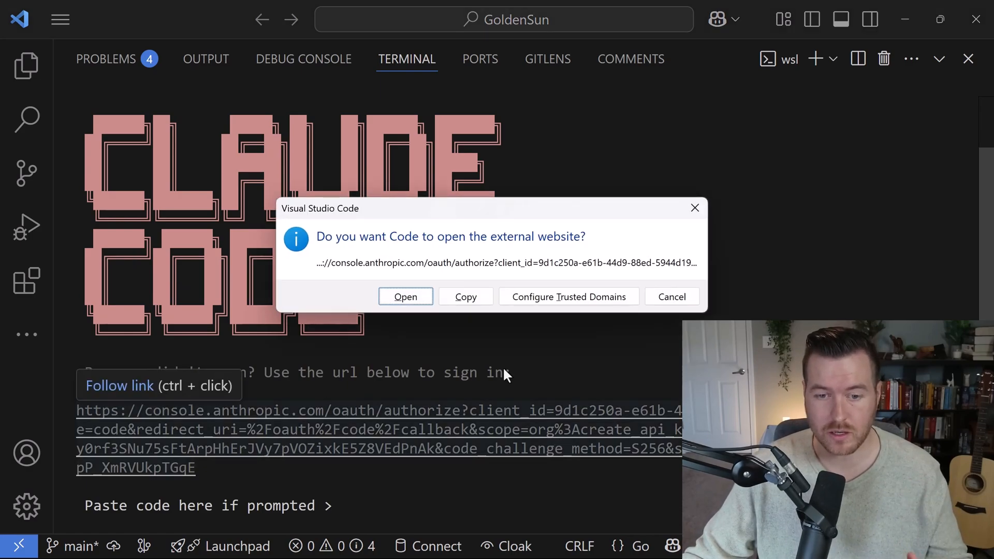
click(404, 296)
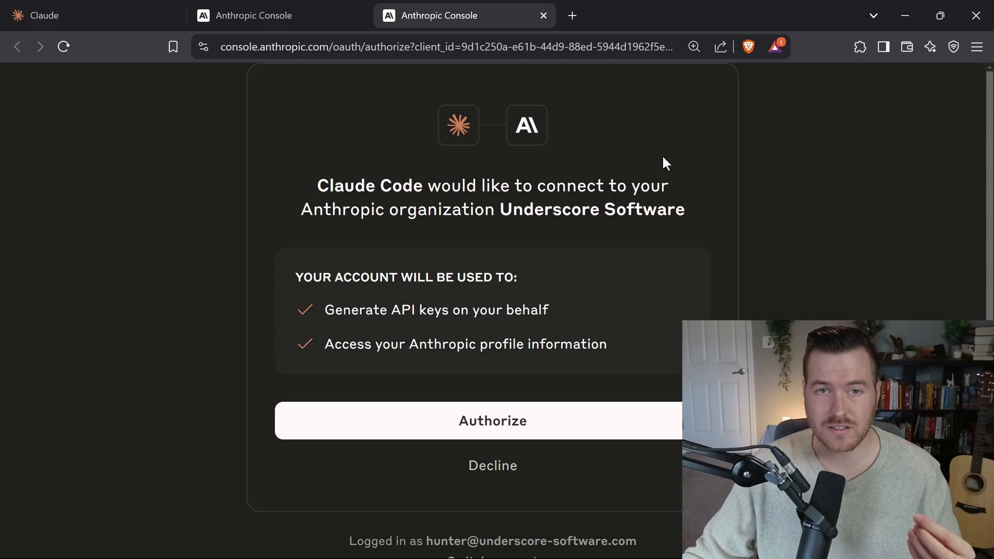
mouse_move(597, 420)
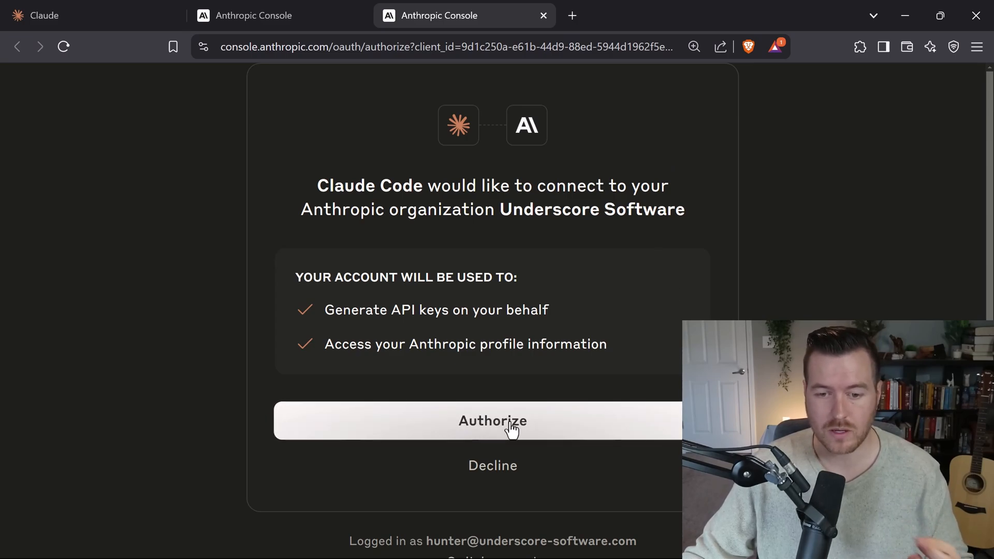
Authorize Claude Code's access to the Underscore Software organization.
click(493, 421)
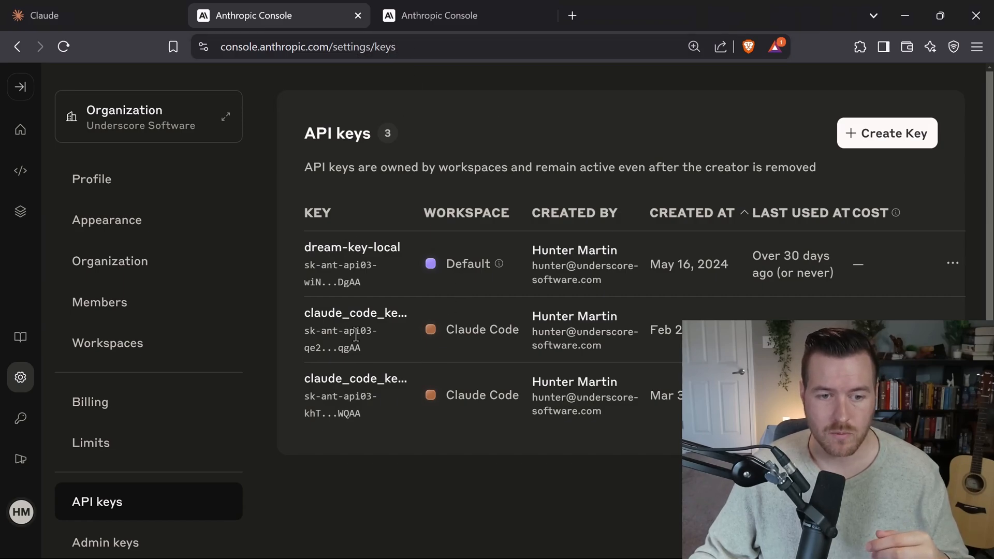
mouse_move(355, 332)
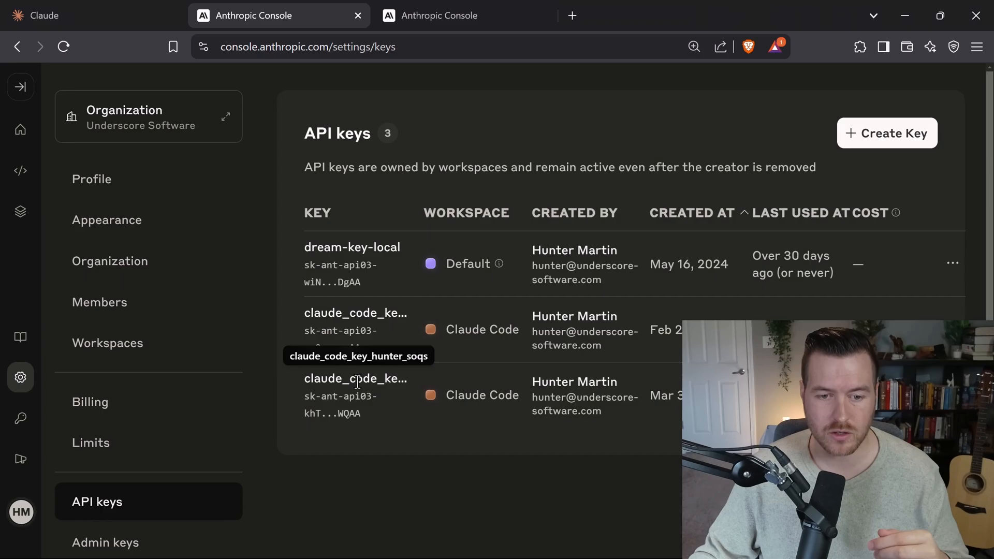
mouse_move(479, 375)
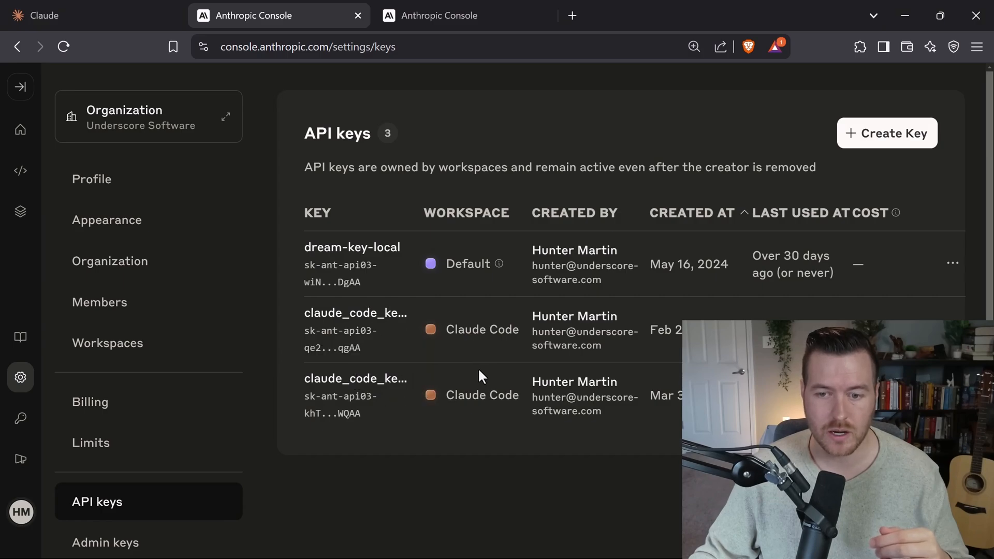
mouse_move(481, 361)
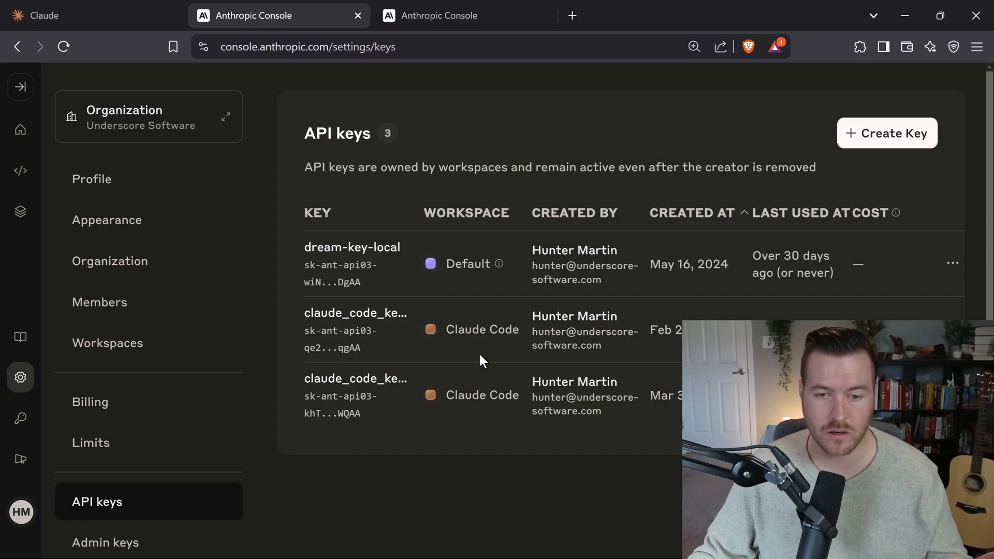
mouse_move(476, 364)
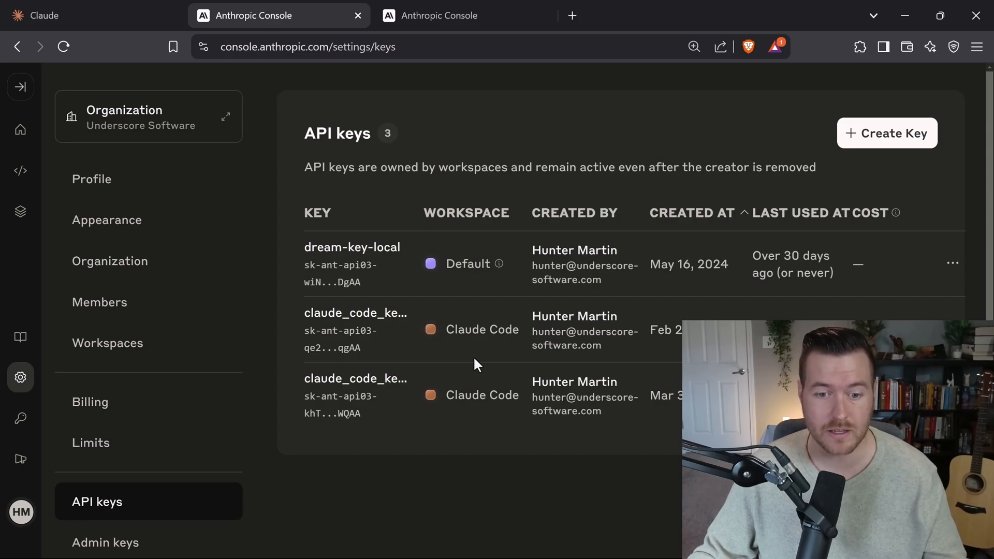
mouse_move(441, 413)
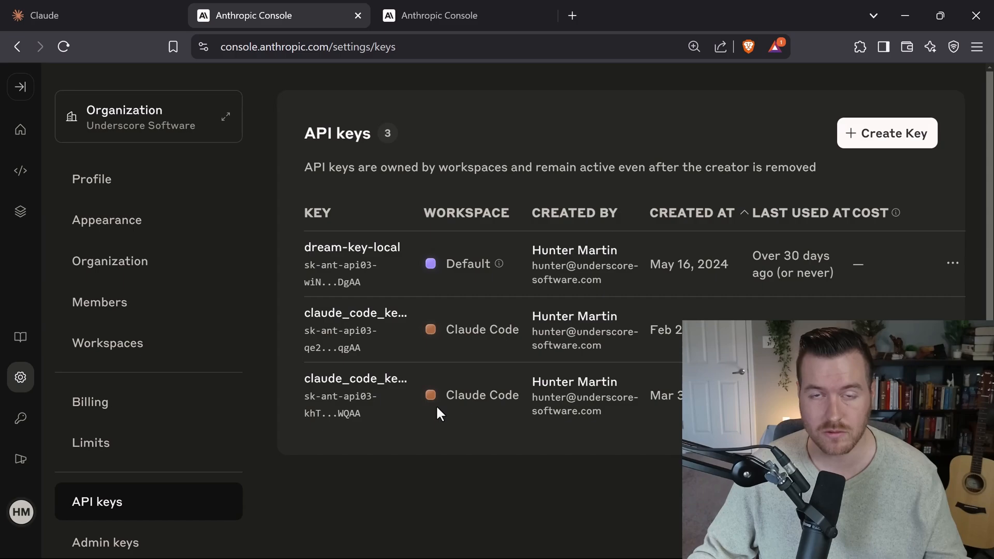
mouse_move(388, 337)
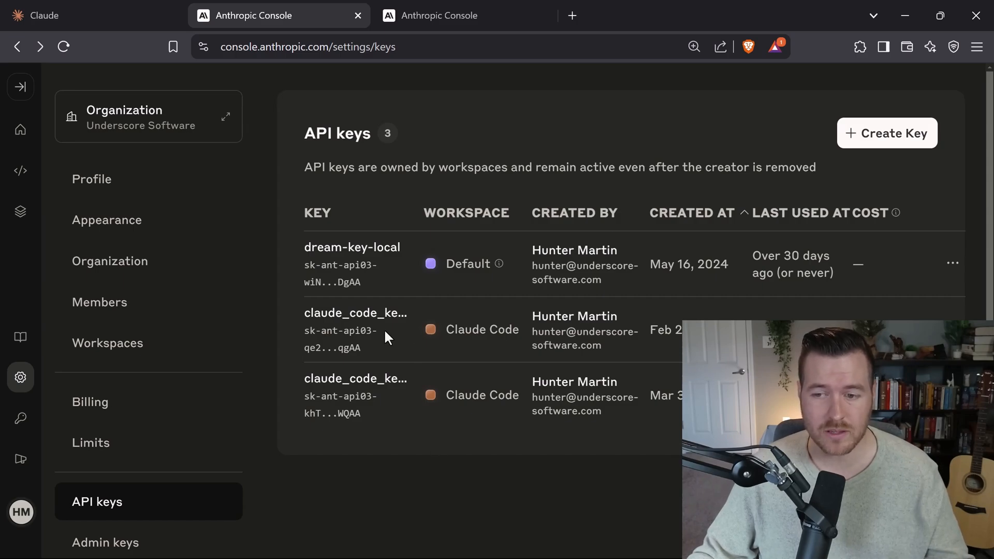
mouse_move(387, 343)
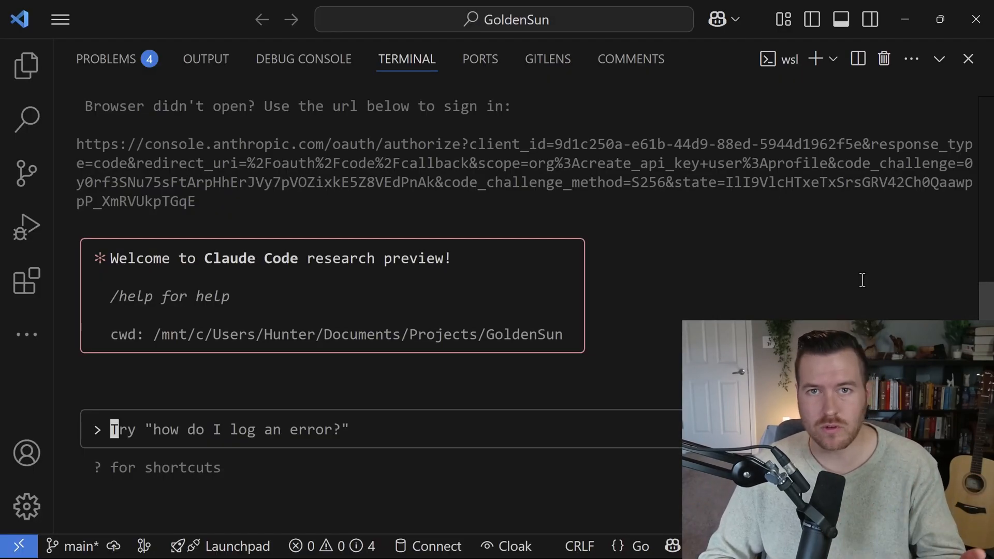
Run /login to reach the Anthropic Console account sign-in screen.
text(/l)
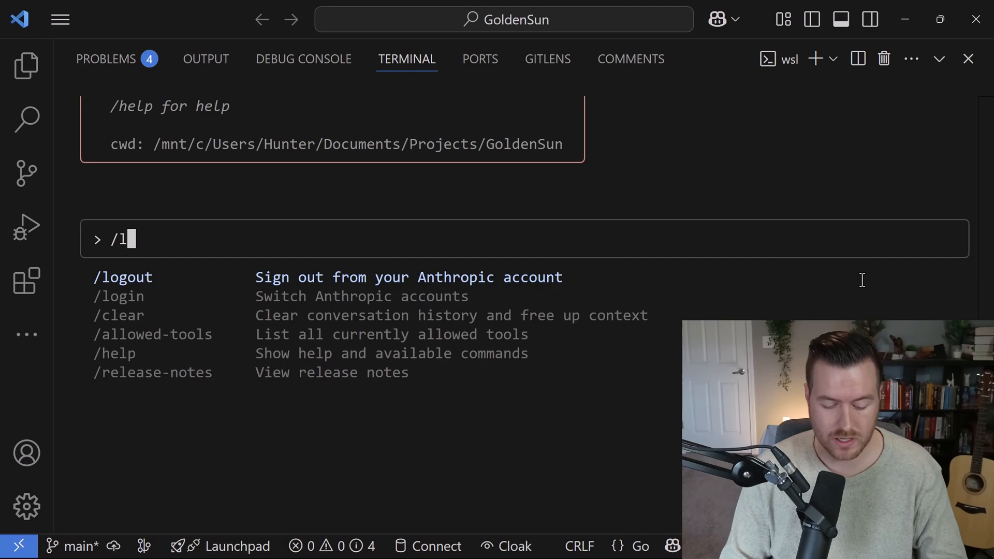
text(ogin)
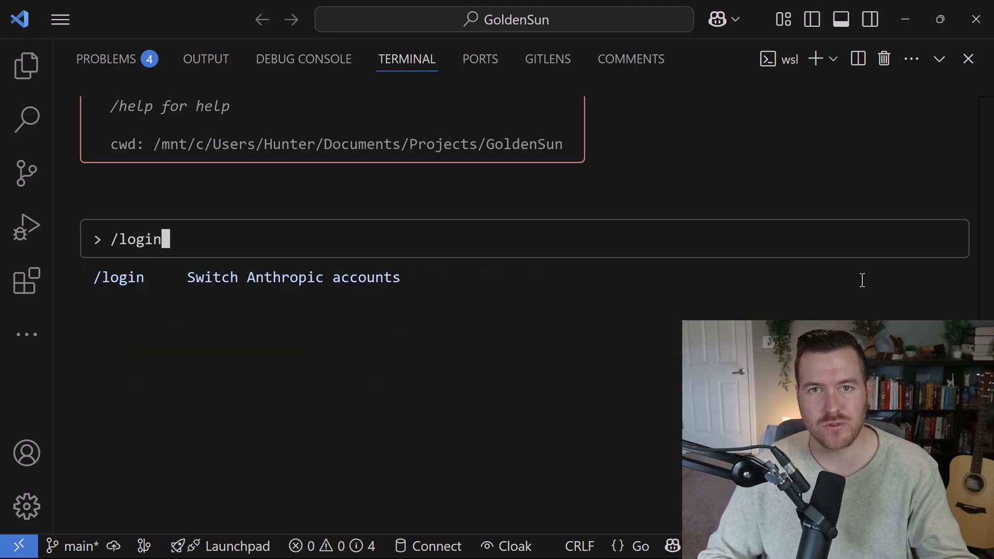
key(Return)
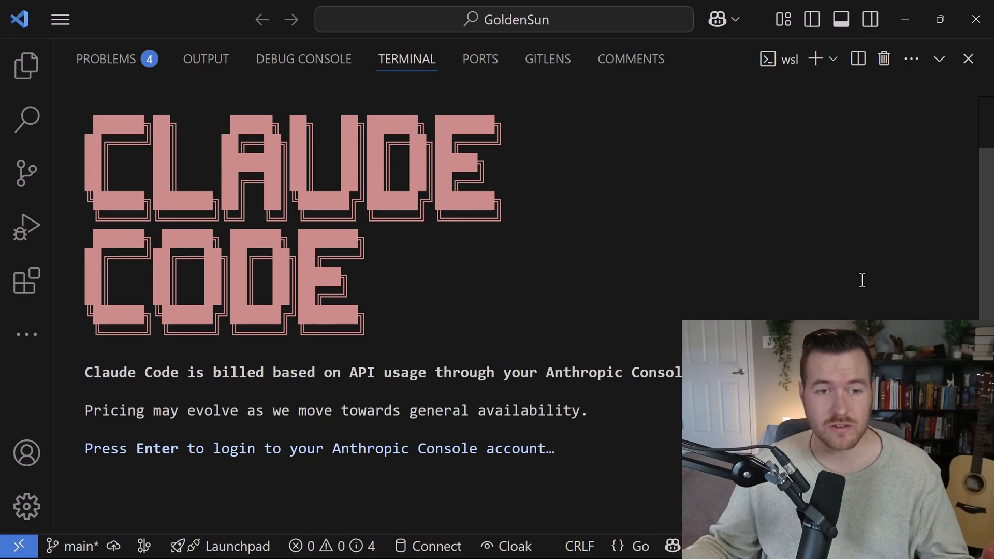